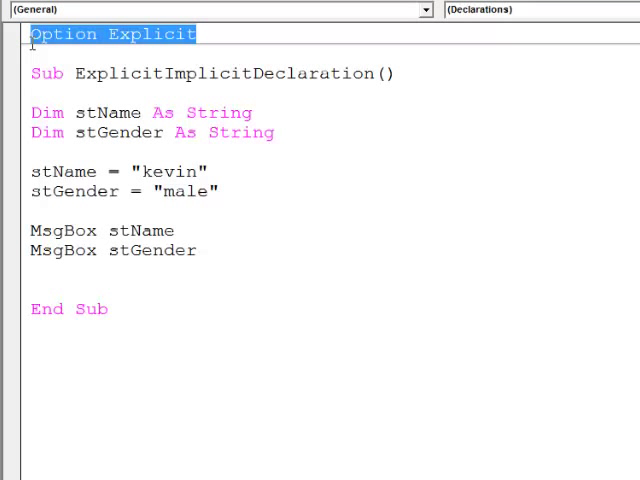
# Step: Run the macro once, acknowledging the kevin and male messages
pyautogui.click(44, 112)
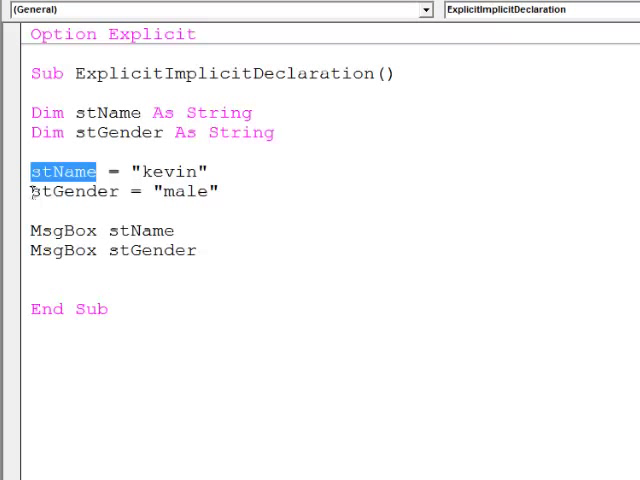
pyautogui.doubleClick(72, 192)
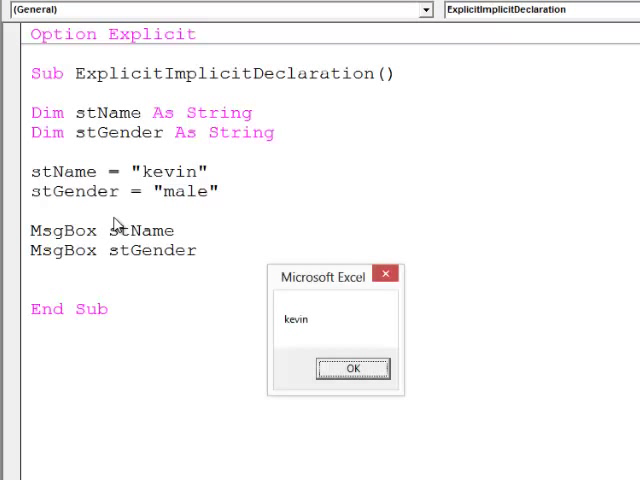
pyautogui.click(352, 368)
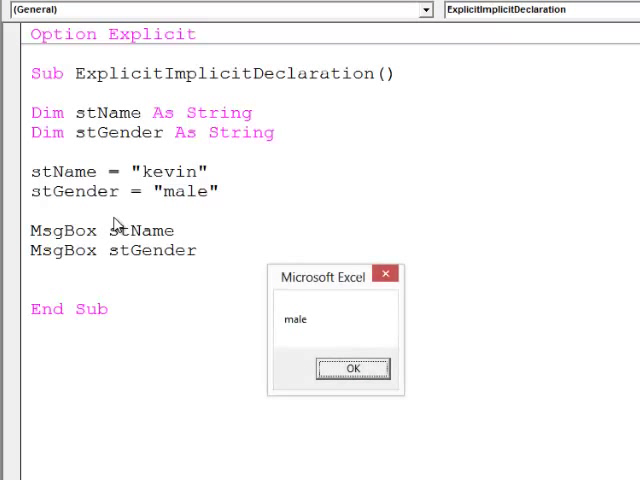
pyautogui.click(352, 368)
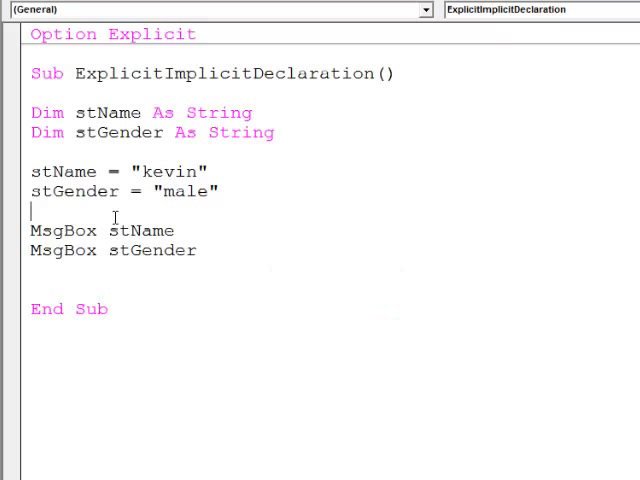
# Step: Delete Option Explicit and both Dim lines, then rerun to see kevin still displayed
pyautogui.click(100, 34)
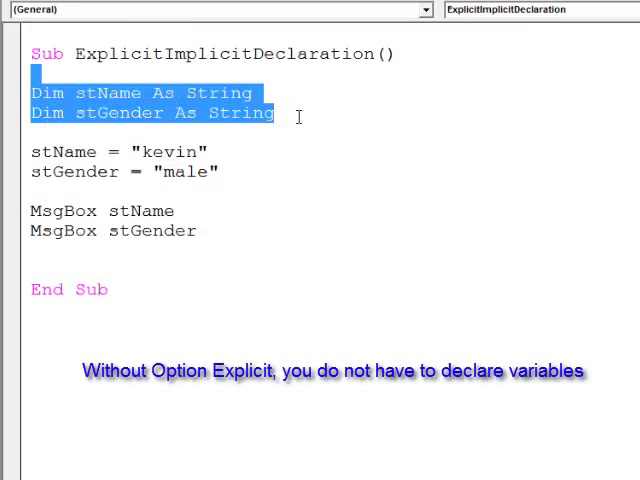
pyautogui.press('Delete')
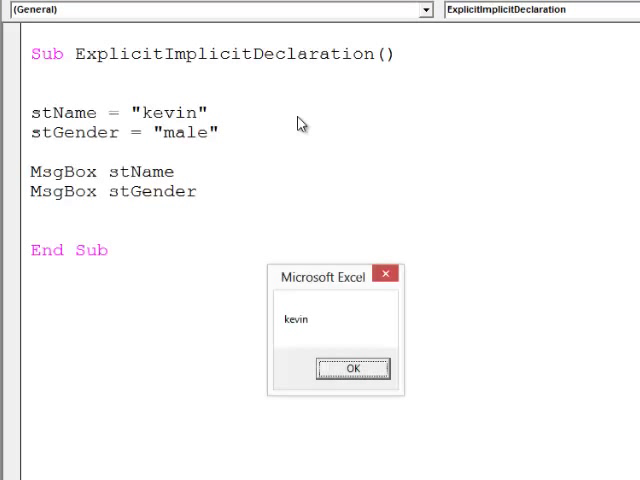
pyautogui.click(352, 368)
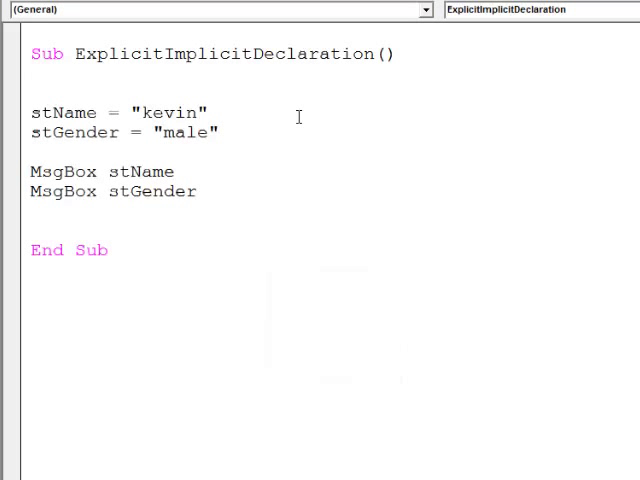
pyautogui.moveTo(224, 112)
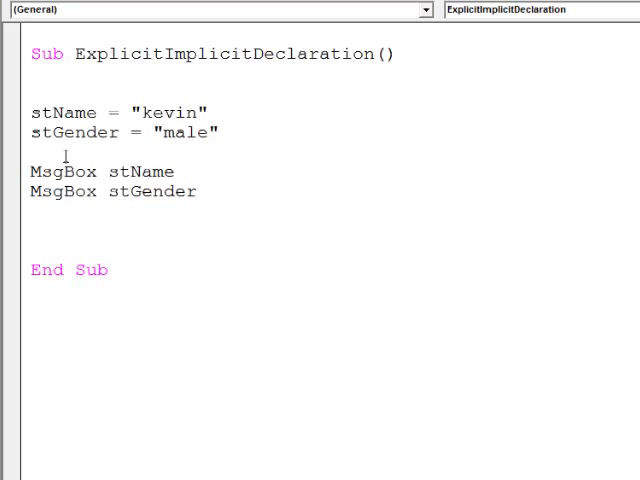
# Step: Add stName = "sally" and misspelled stggender = "female" with the two MsgBox lines repeated below
pyautogui.write('stname')
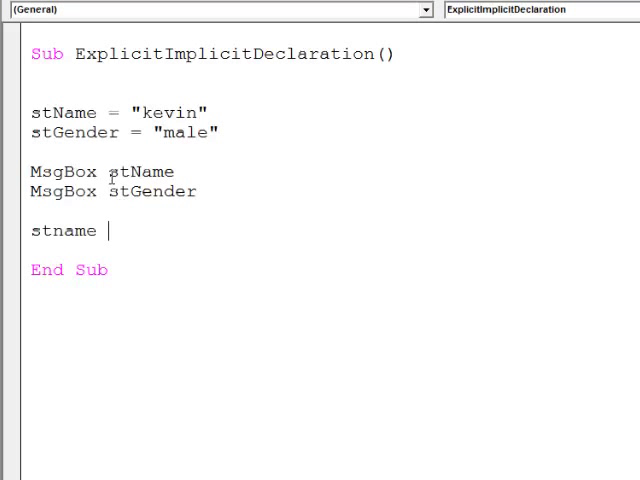
pyautogui.write('= "sally')
pyautogui.write('st')
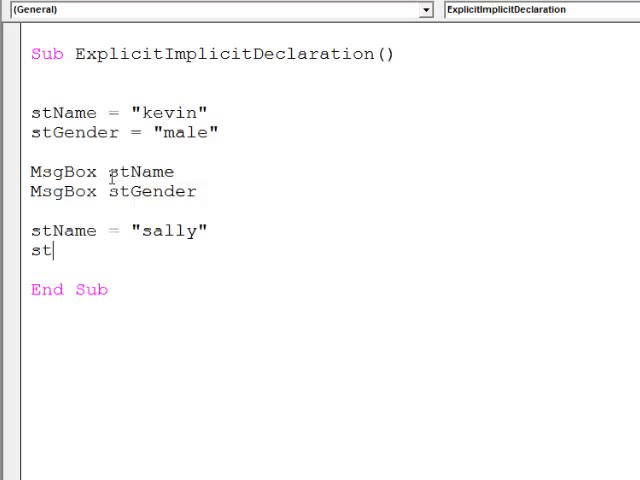
pyautogui.write('ggender')
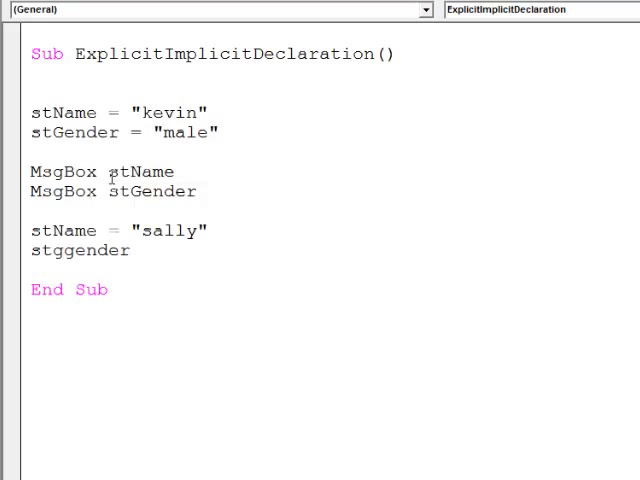
pyautogui.write('= "fe')
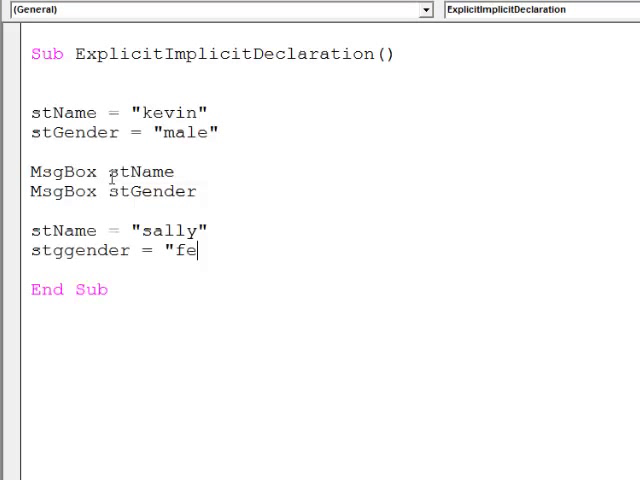
pyautogui.write('male"')
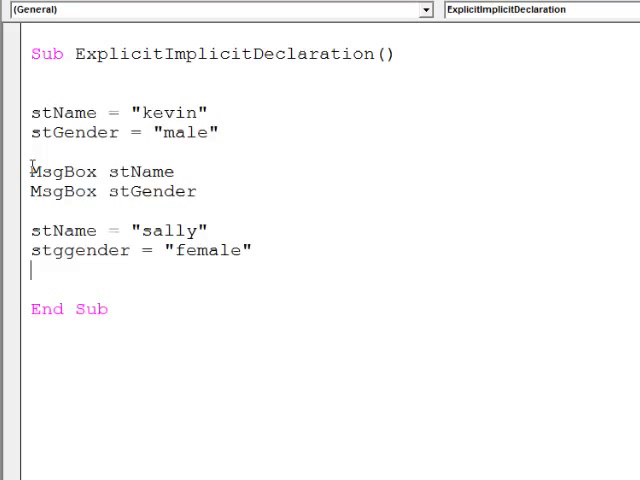
pyautogui.moveTo(30, 172); pyautogui.dragTo(196, 192)
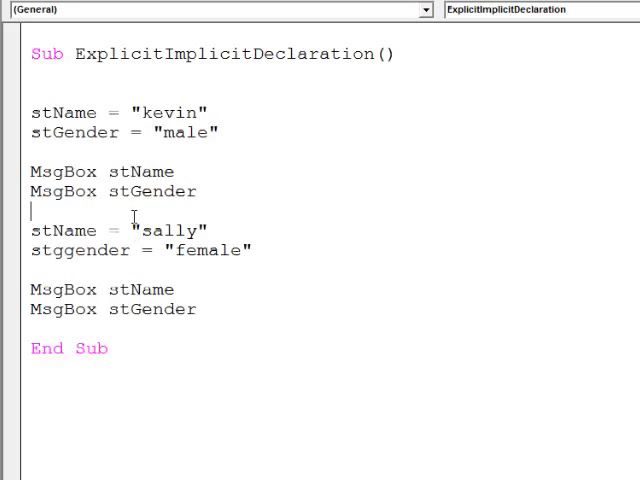
pyautogui.moveTo(136, 222)
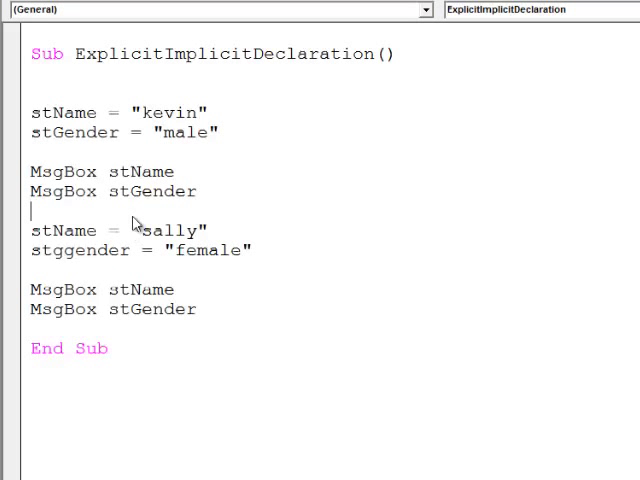
# Step: Run the macro with F5 and acknowledge the kevin and male messages
pyautogui.press('F5')
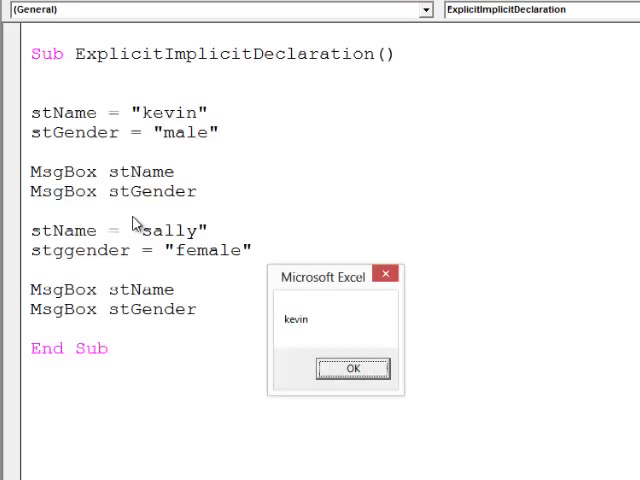
pyautogui.click(352, 368)
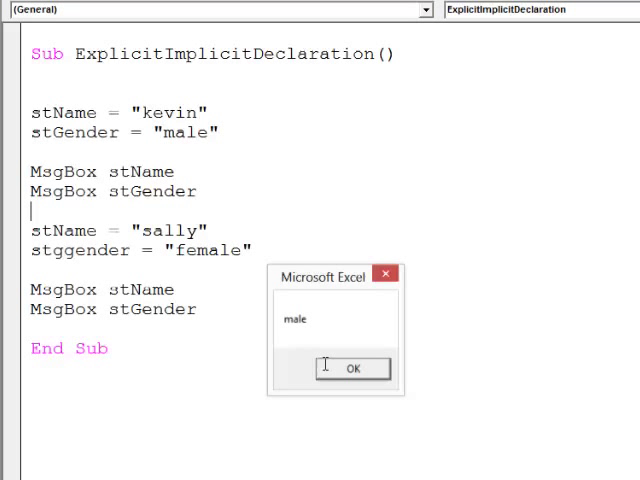
pyautogui.click(352, 368)
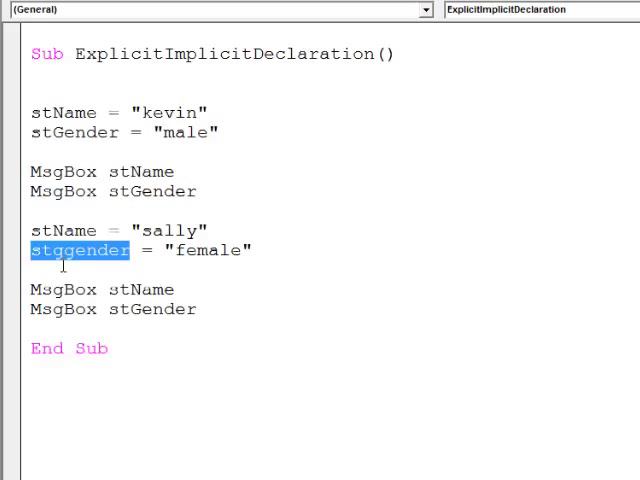
# Step: Add Option Explicit at the top, run, and acknowledge the 'Variable not defined' error
pyautogui.click(36, 54)
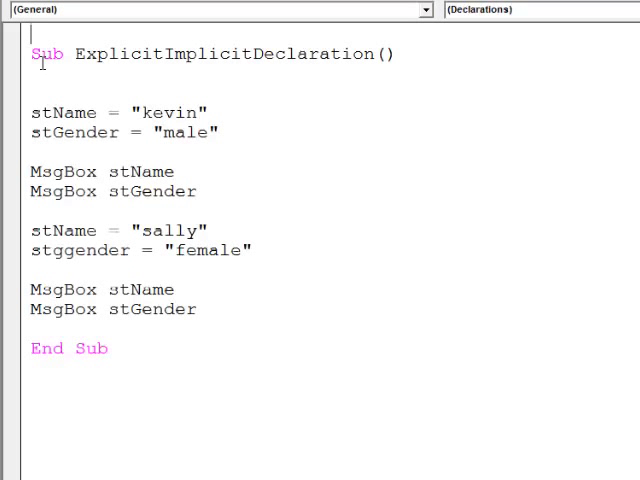
pyautogui.write('option e')
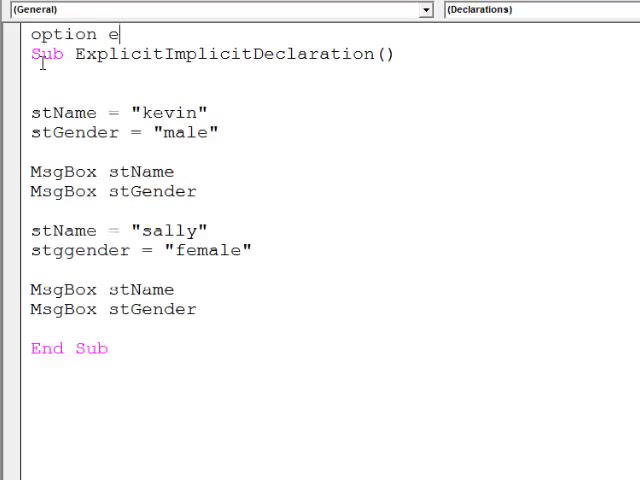
pyautogui.write('xplicit')
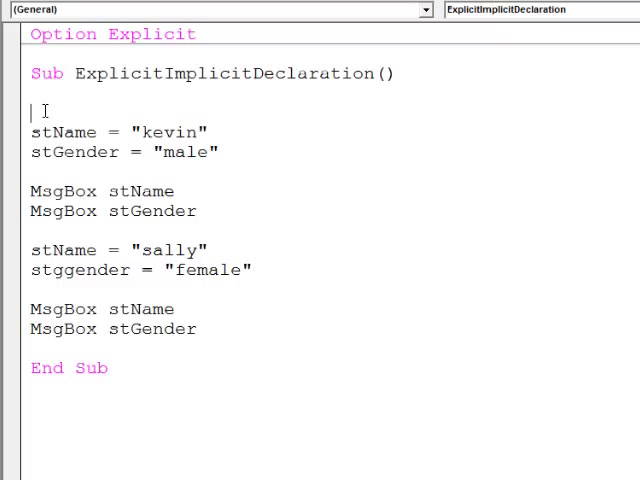
pyautogui.press('F5')
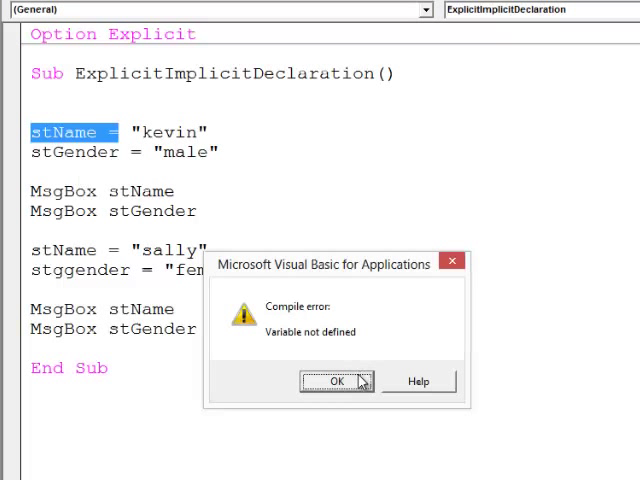
pyautogui.click(336, 380)
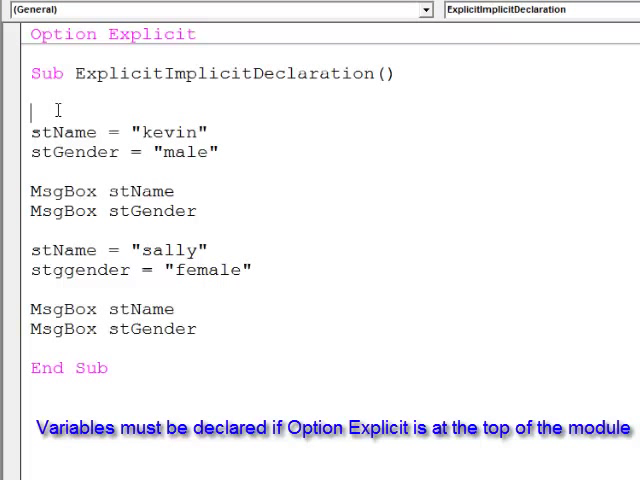
# Step: Declare Dim stName As String and Dim stGender As String, then correct stggender to stGender after the error
pyautogui.write('dim stG')
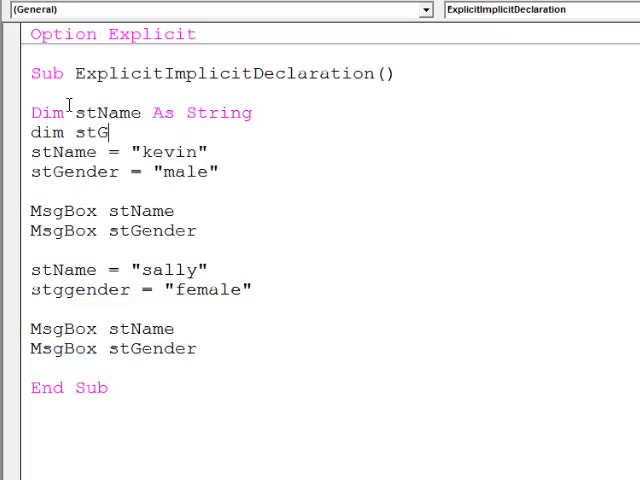
pyautogui.write('ender as string')
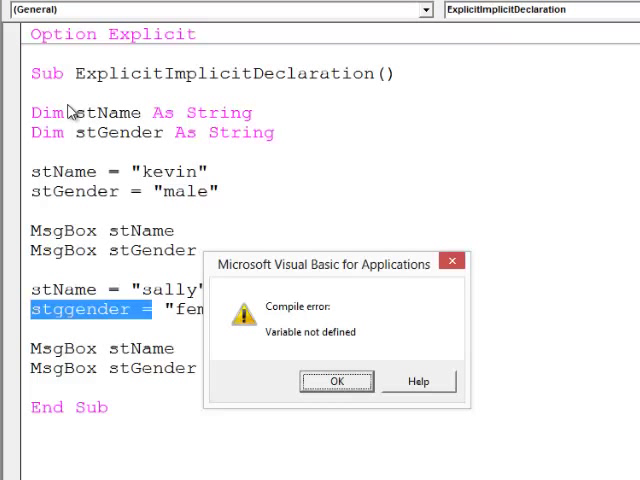
pyautogui.moveTo(90, 318)
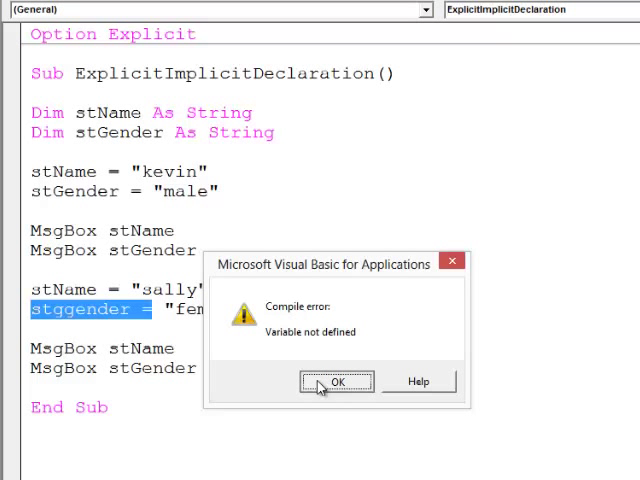
pyautogui.click(336, 380)
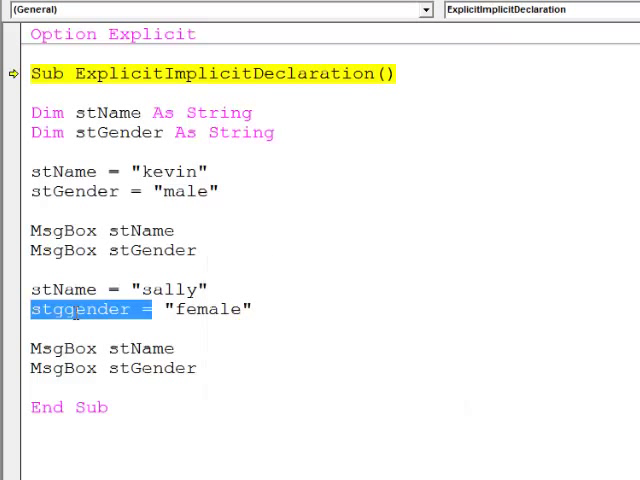
pyautogui.click(148, 308)
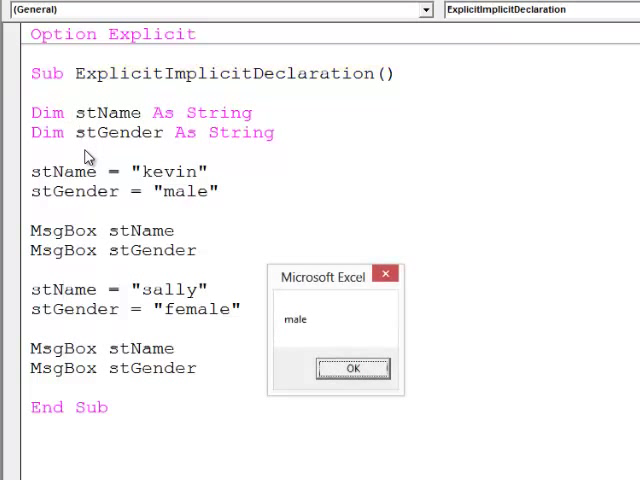
# Step: Run the macro through, acknowledging the male and female messages
pyautogui.click(352, 368)
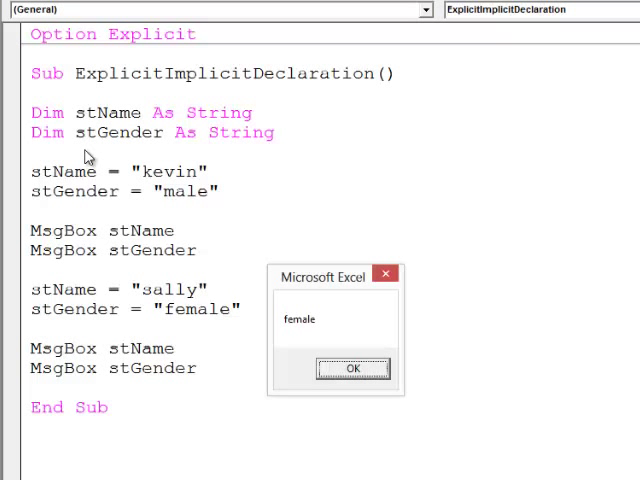
pyautogui.click(352, 368)
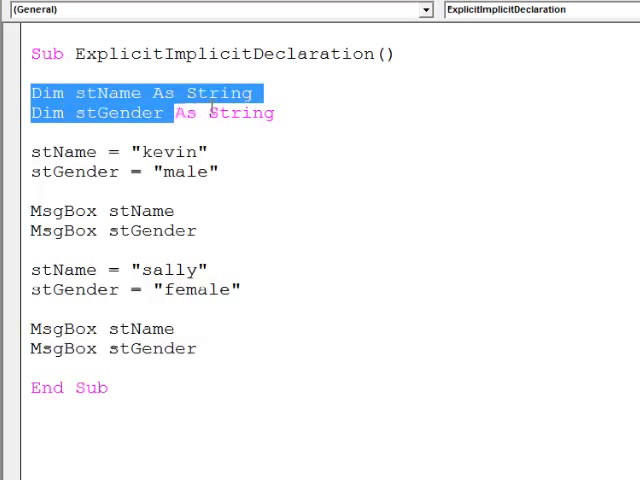
# Step: Delete the two Dim lines, then restore them with Option Explicit in the full editor window
pyautogui.press('Delete')
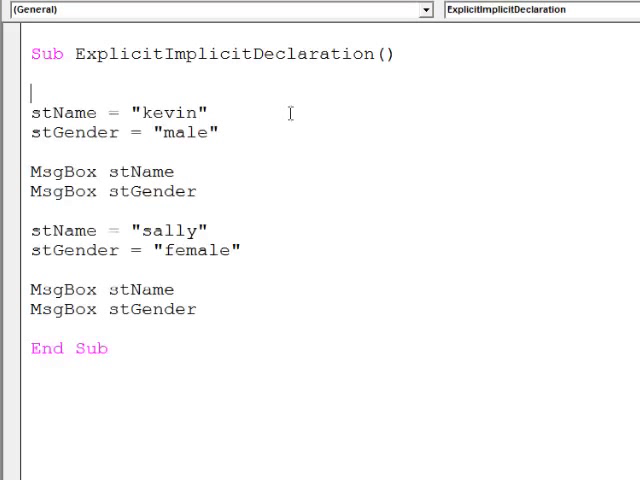
pyautogui.doubleClick(184, 112)
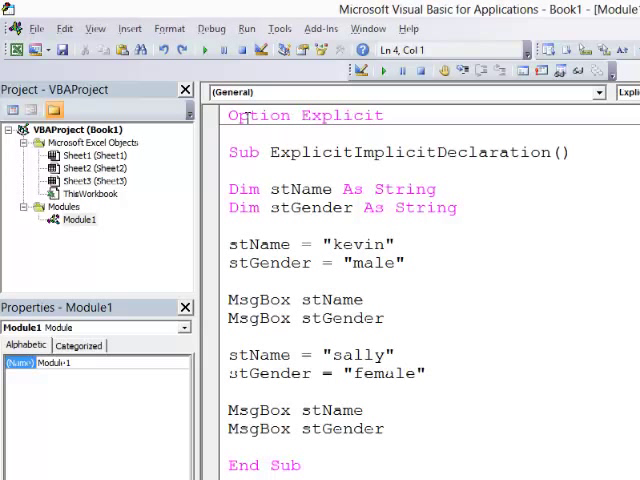
# Step: Enable Require Variable Declaration in Tools > Options on the Editor tab
pyautogui.click(280, 28)
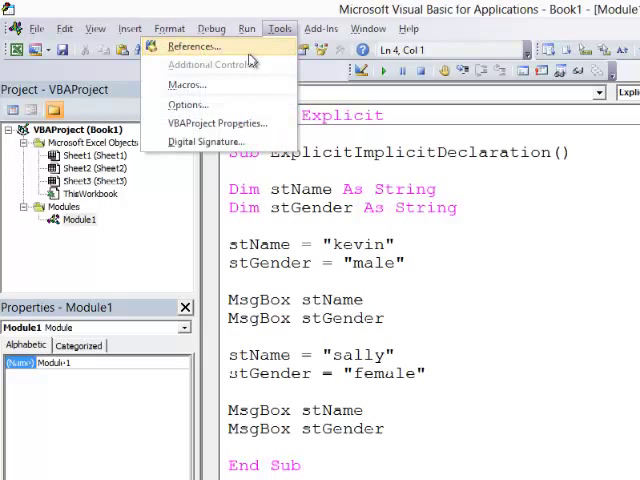
pyautogui.click(188, 104)
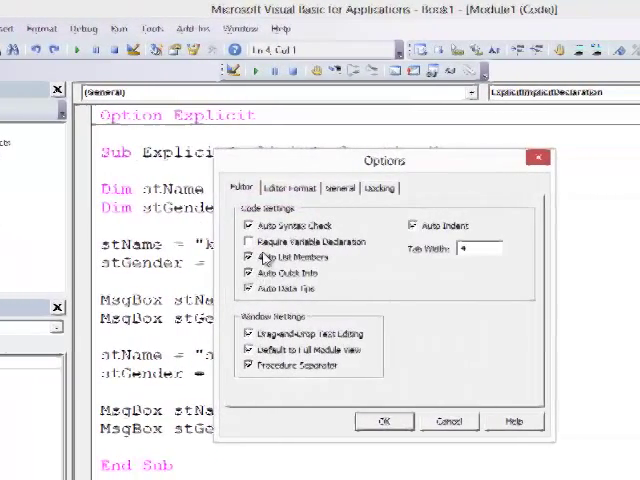
pyautogui.click(240, 242)
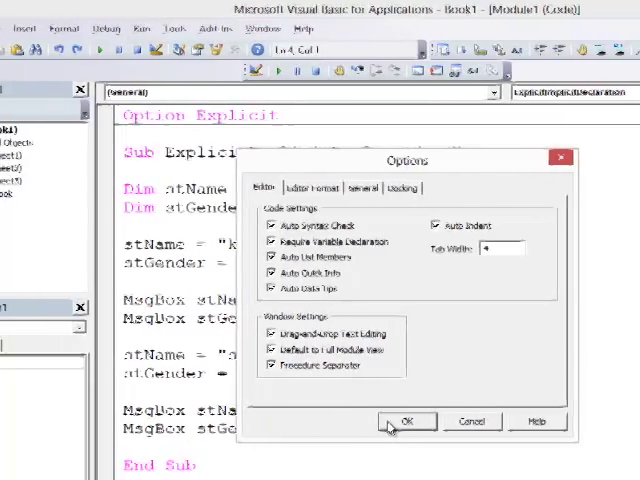
pyautogui.click(406, 420)
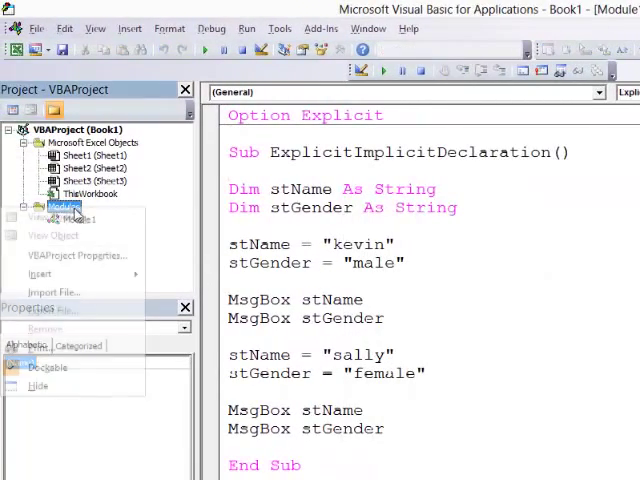